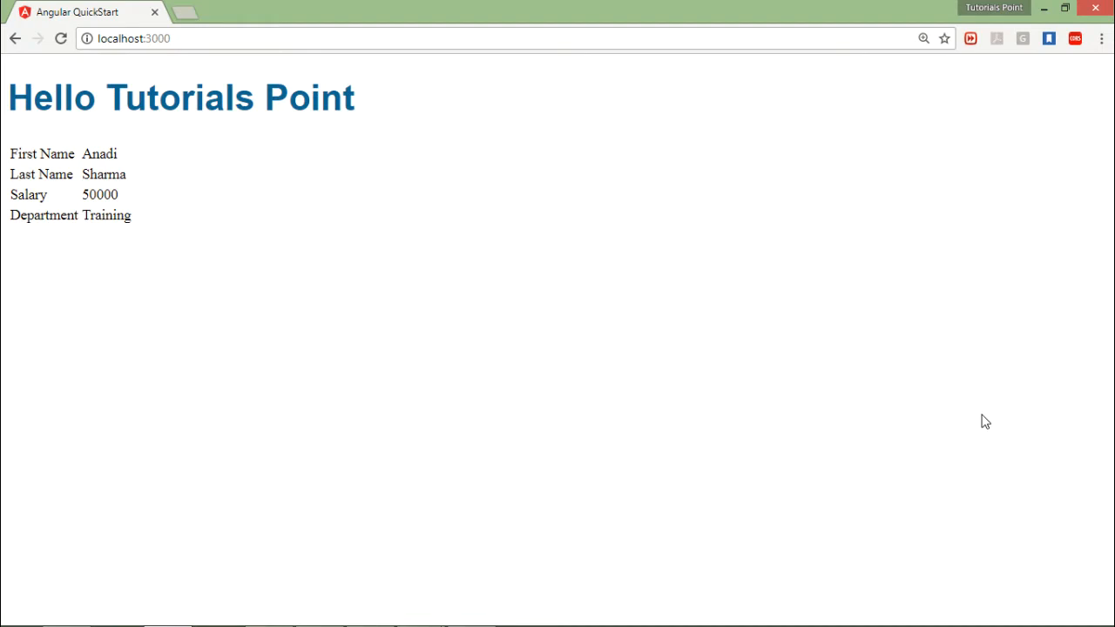
{"action": "mouse_move", "coordinate": [787, 345]}
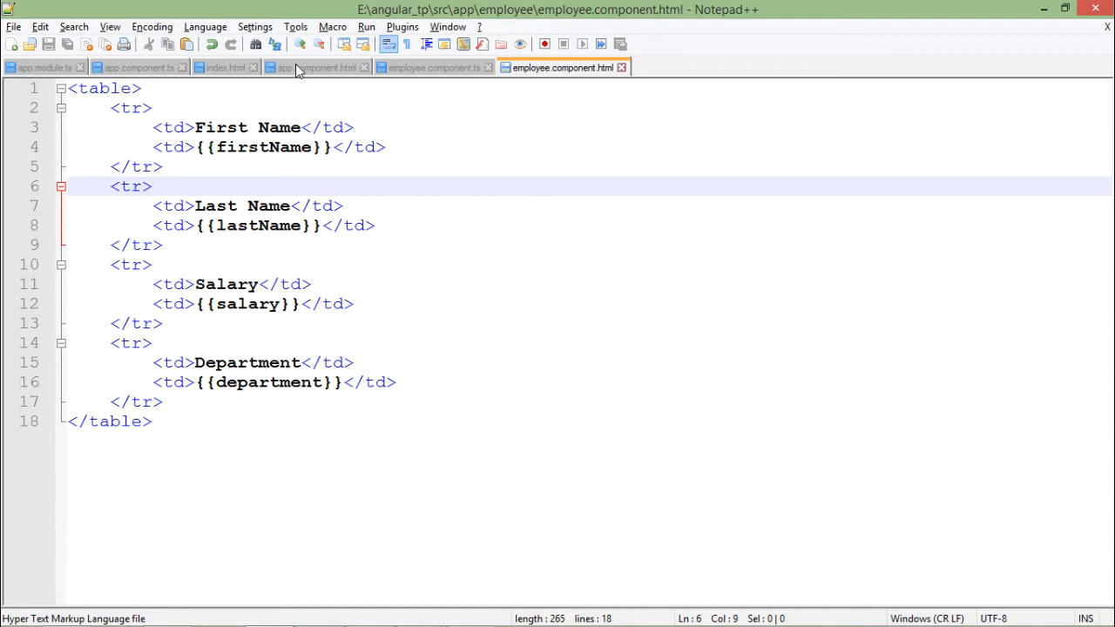
{"action": "left_click", "coordinate": [317, 66]}
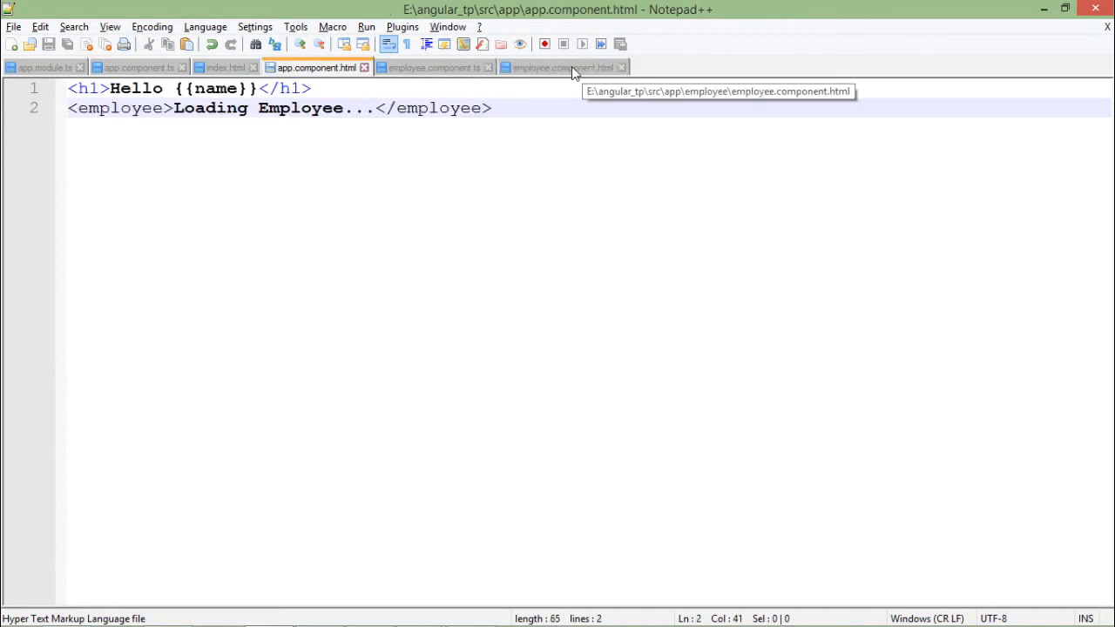
{"action": "left_click", "coordinate": [561, 66]}
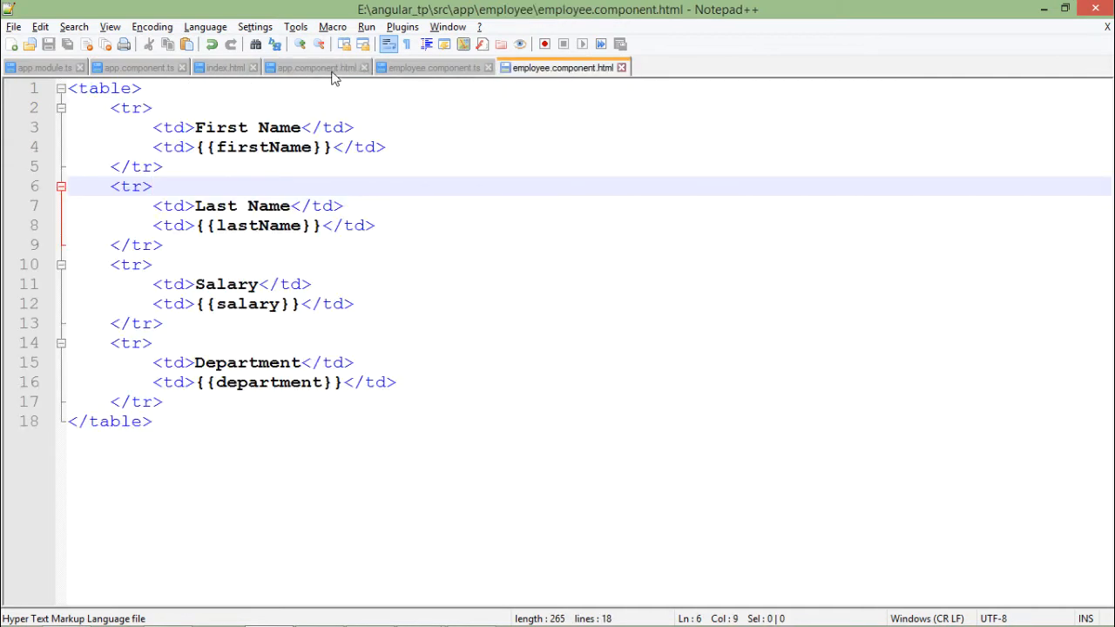
{"action": "left_click", "coordinate": [315, 66]}
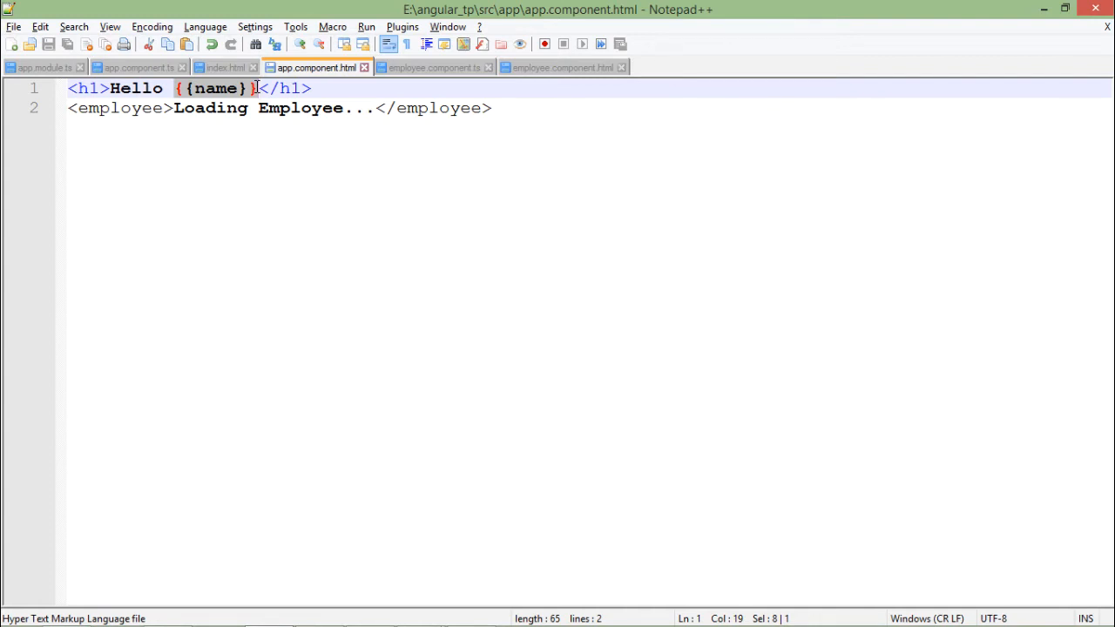
{"action": "mouse_move", "coordinate": [247, 91]}
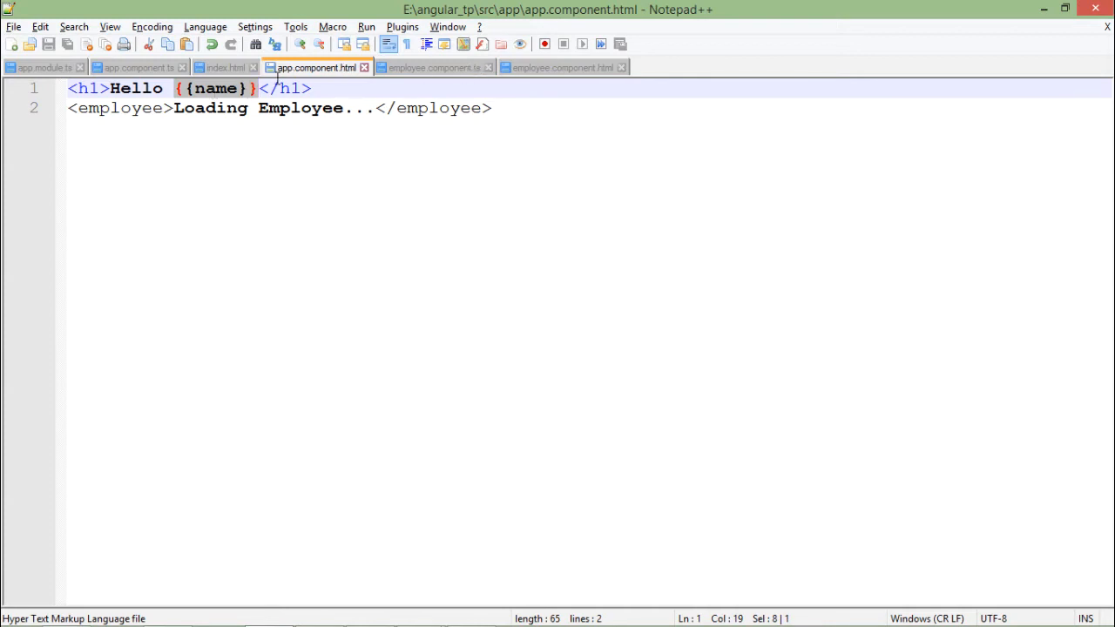
{"action": "left_click", "coordinate": [216, 87]}
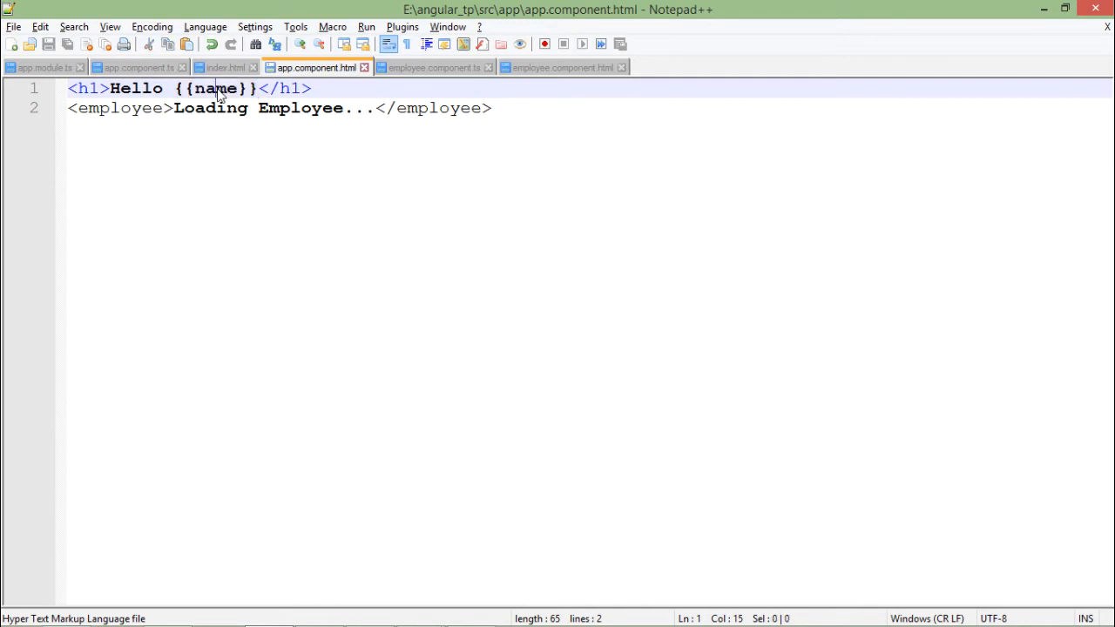
{"action": "double_click", "coordinate": [216, 87]}
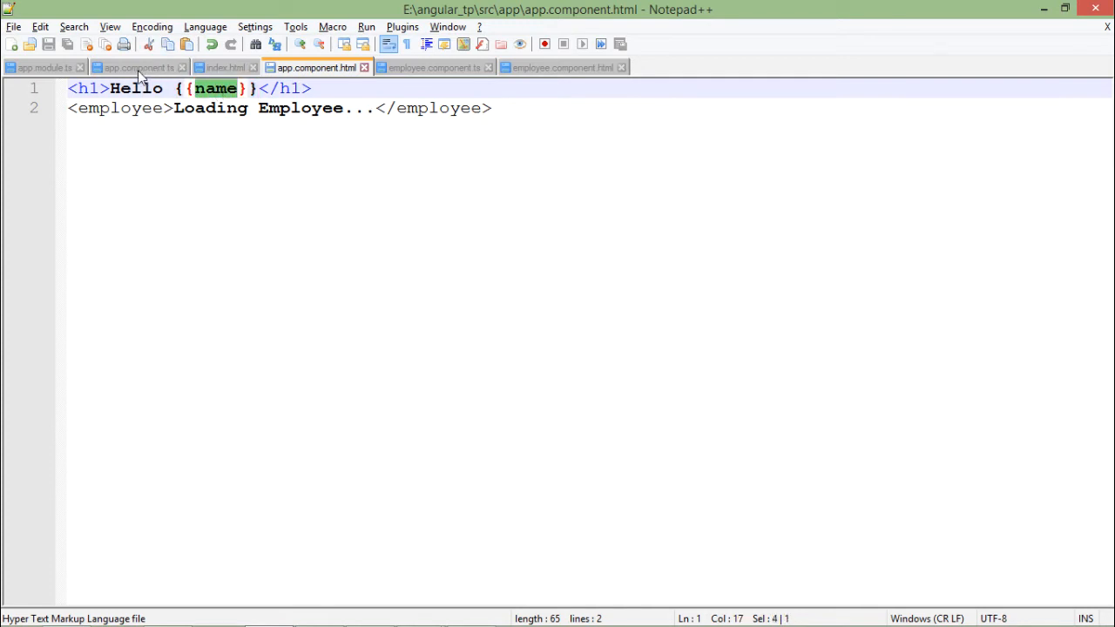
{"action": "left_click", "coordinate": [136, 66]}
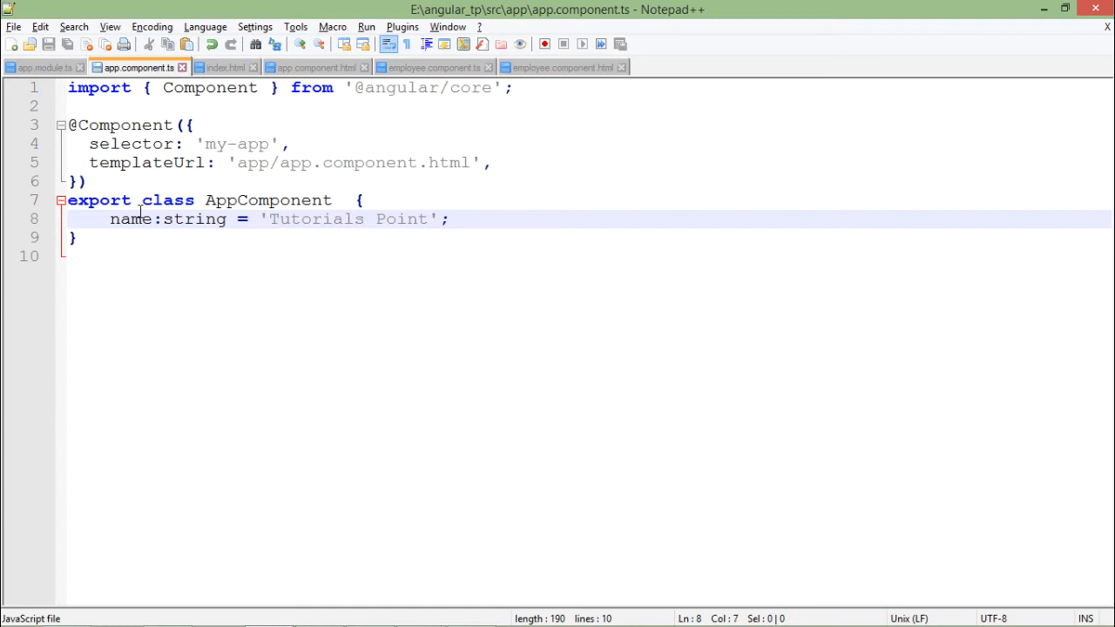
{"action": "left_click", "coordinate": [224, 66]}
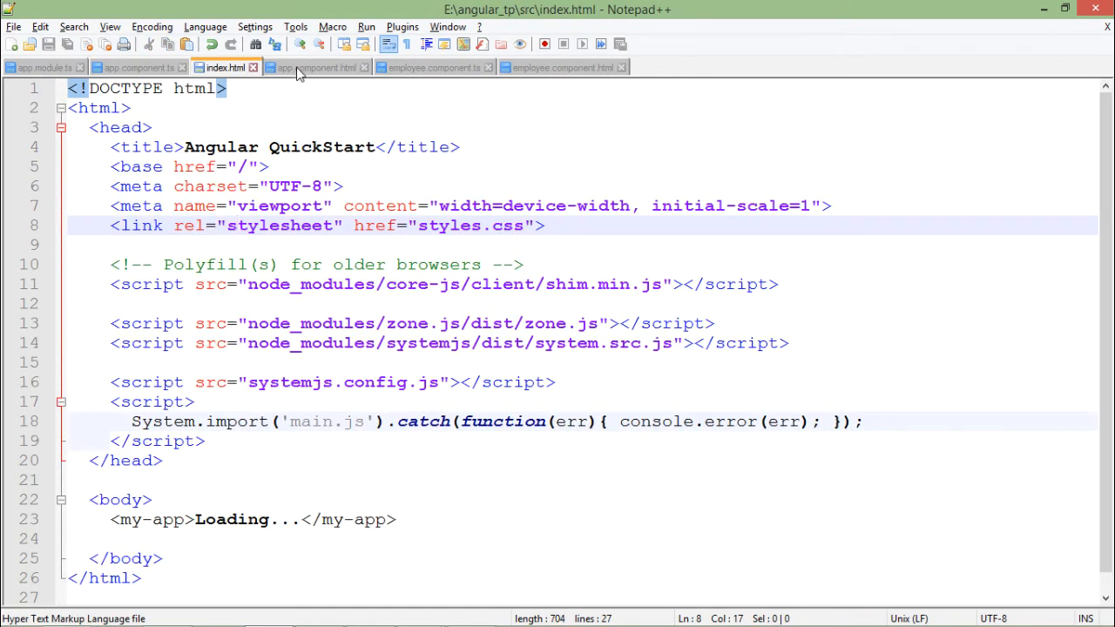
{"action": "mouse_move", "coordinate": [321, 71]}
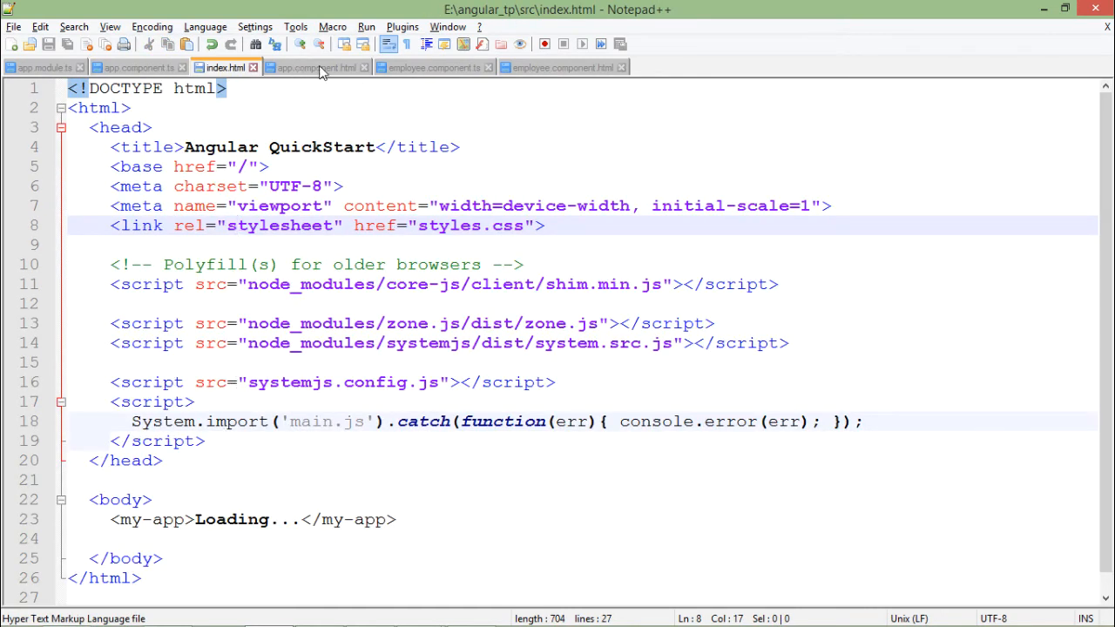
{"action": "left_click", "coordinate": [315, 66]}
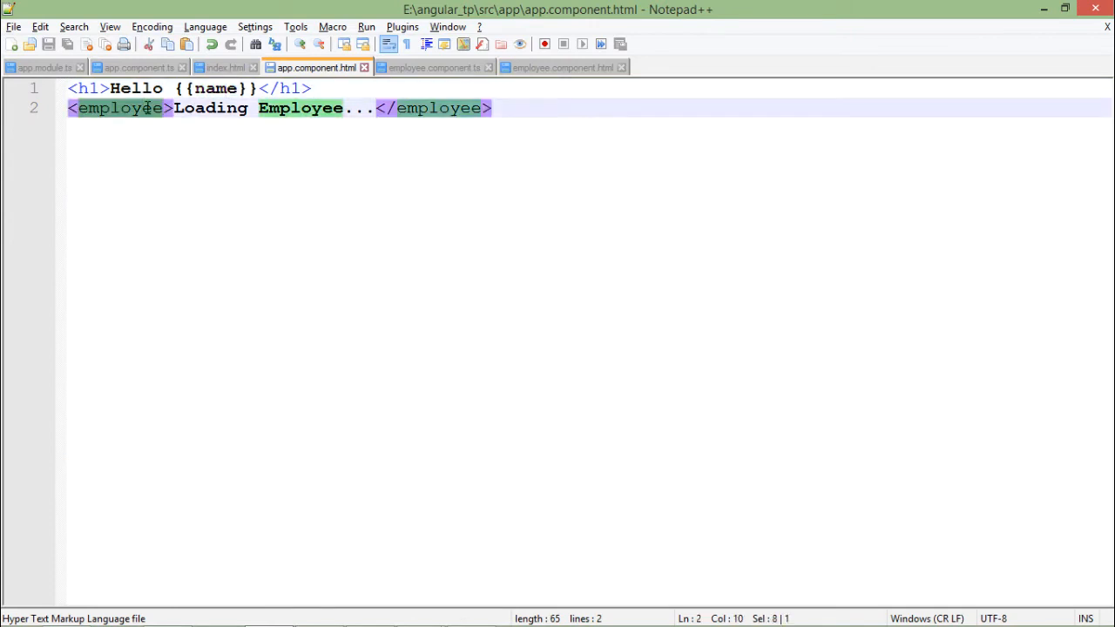
{"action": "mouse_move", "coordinate": [453, 77]}
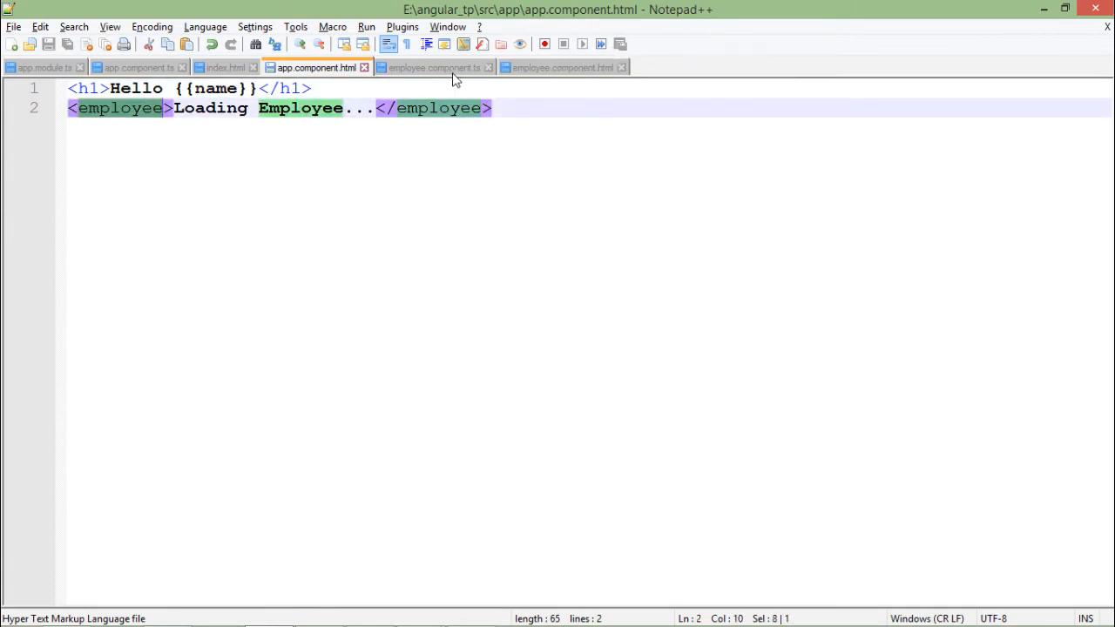
{"action": "left_click", "coordinate": [432, 66]}
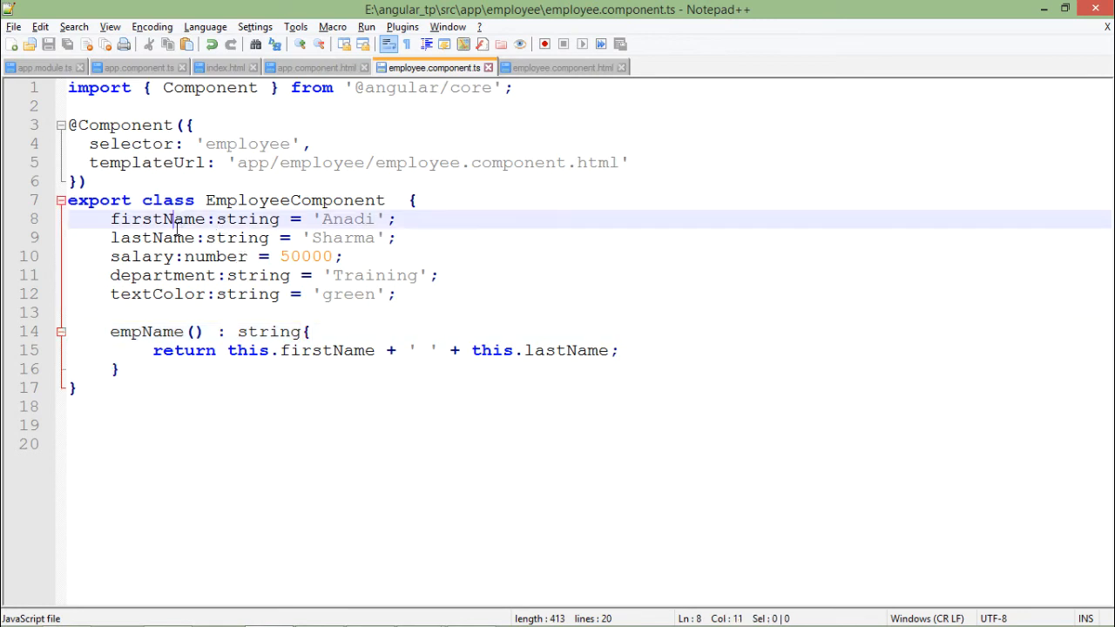
{"action": "left_click", "coordinate": [160, 292]}
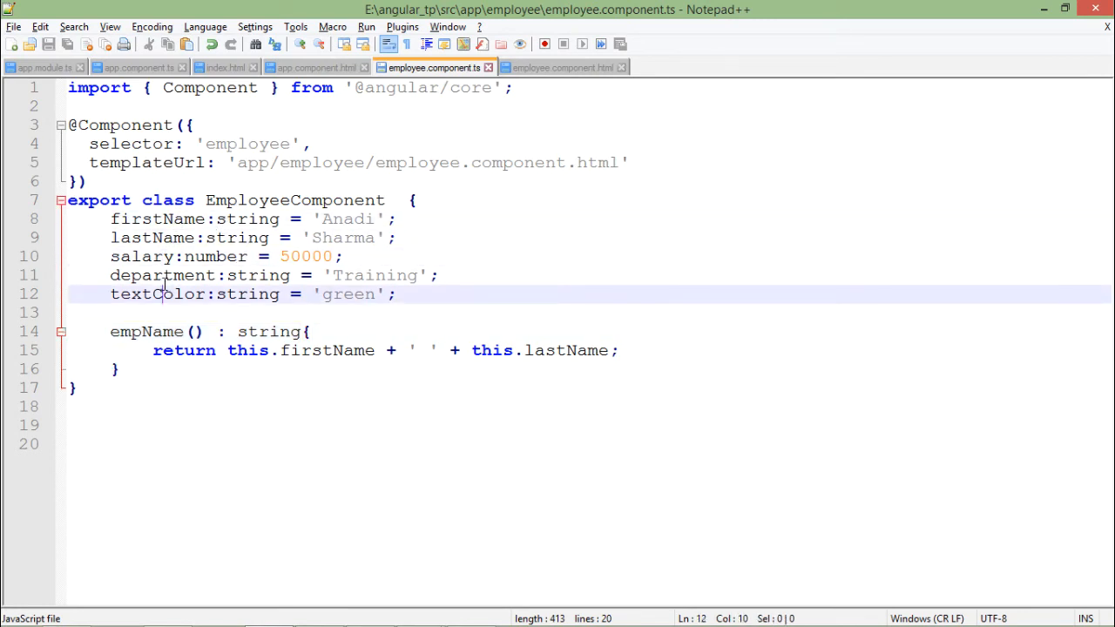
{"action": "left_click", "coordinate": [561, 66]}
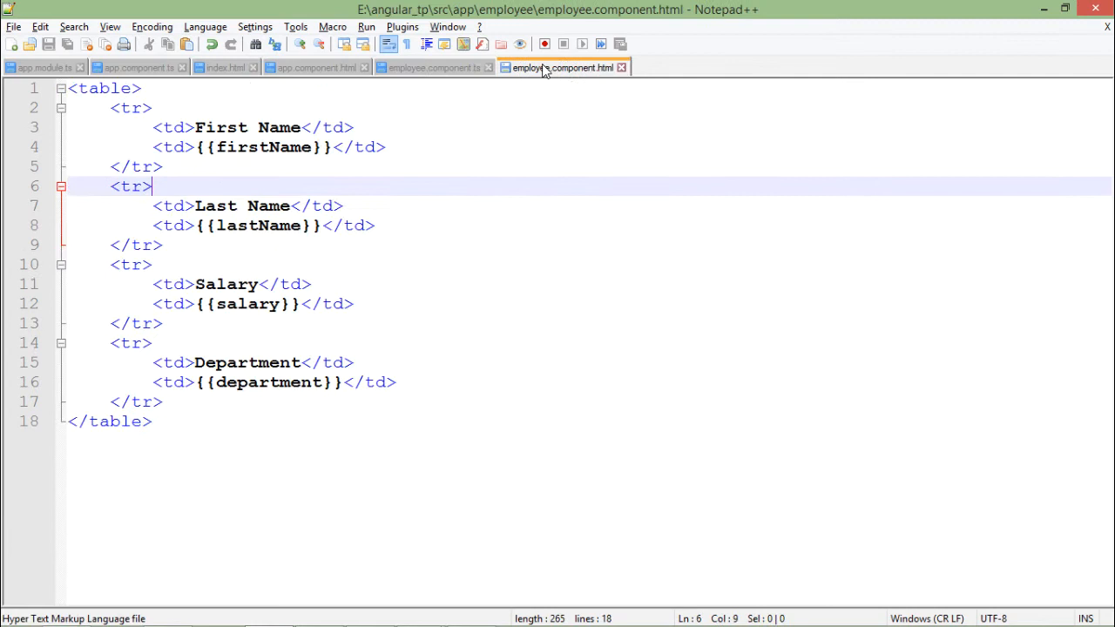
{"action": "left_click", "coordinate": [274, 147]}
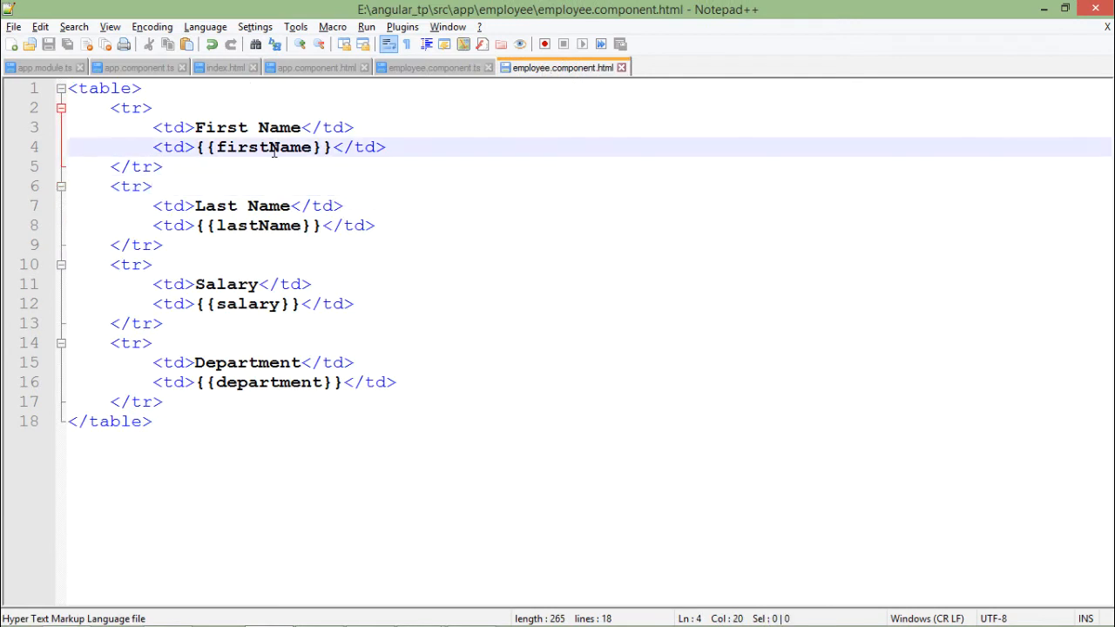
- Review the four-row employee table template and select the binding expression to edit
{"action": "left_click", "coordinate": [248, 303]}
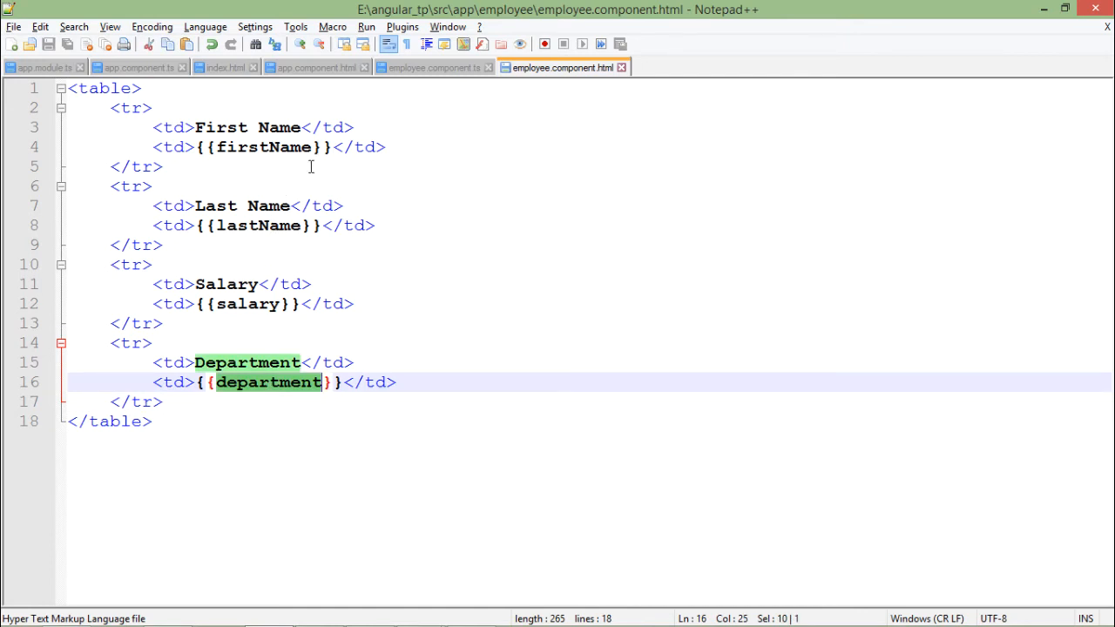
{"action": "left_click", "coordinate": [310, 147]}
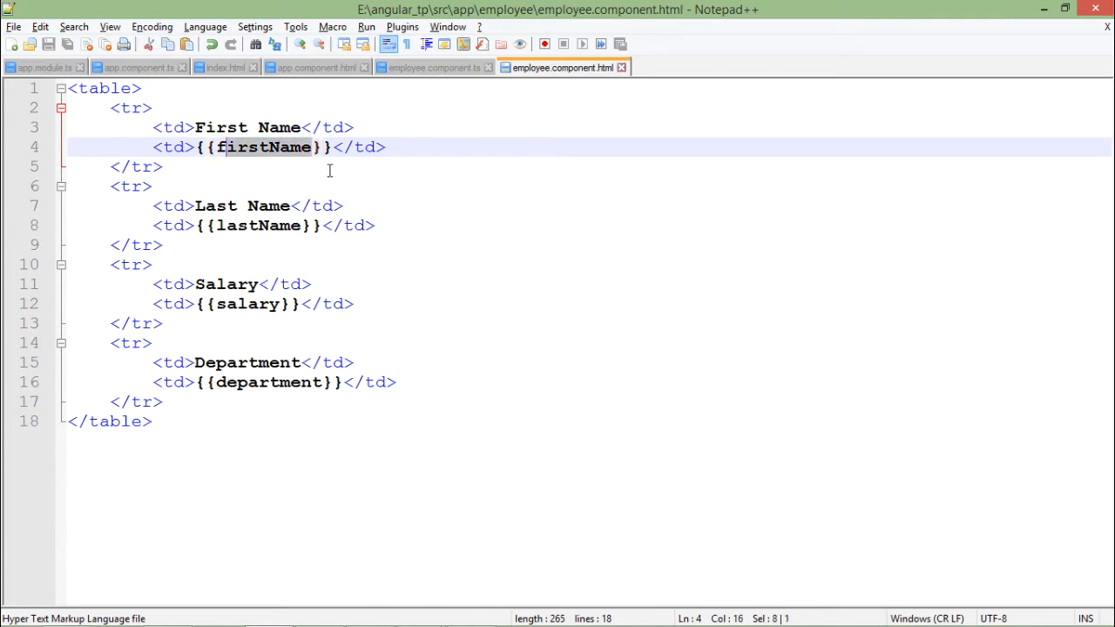
{"action": "double_click", "coordinate": [261, 146]}
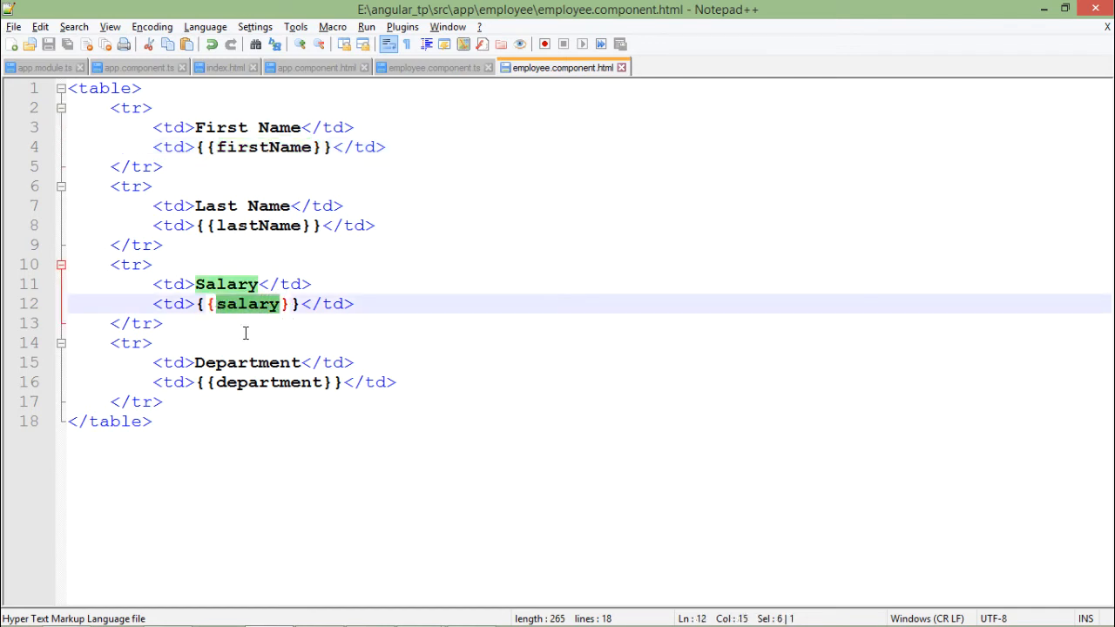
- Replace the Salary binding with the expression {{5000 * 10}} and save employee.component.html
{"action": "type", "text": "5000"}
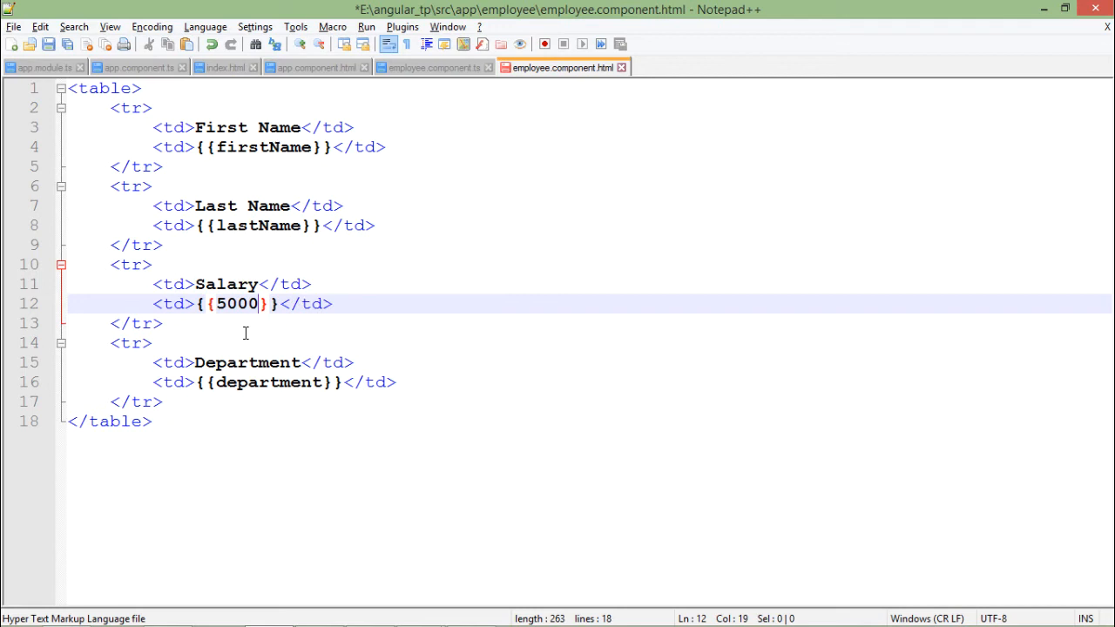
{"action": "type", "text": "*"}
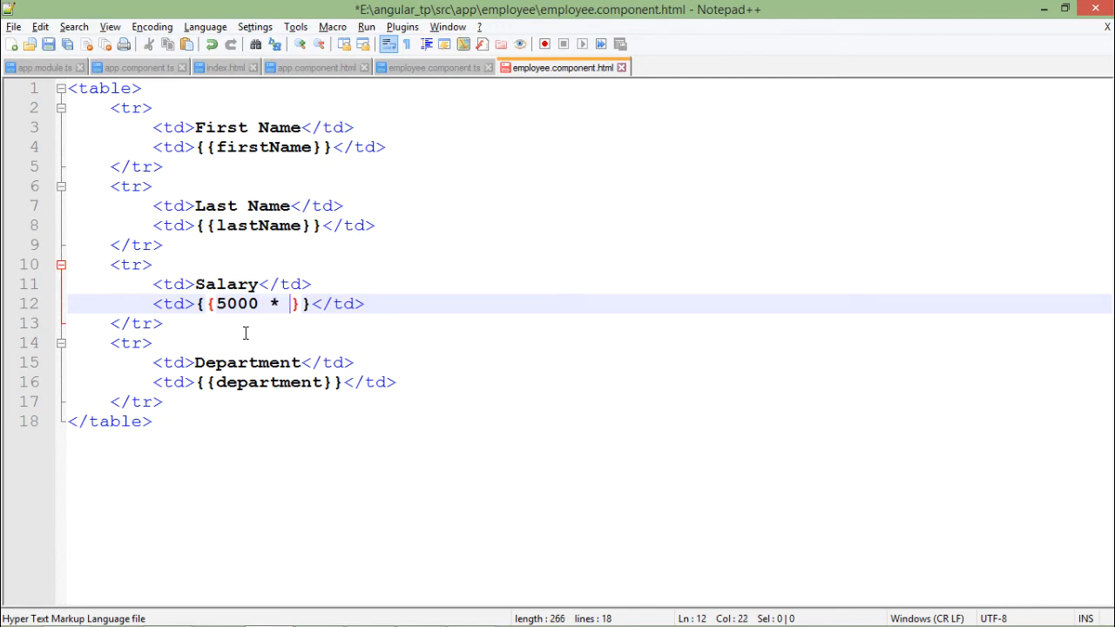
{"action": "type", "text": "10"}
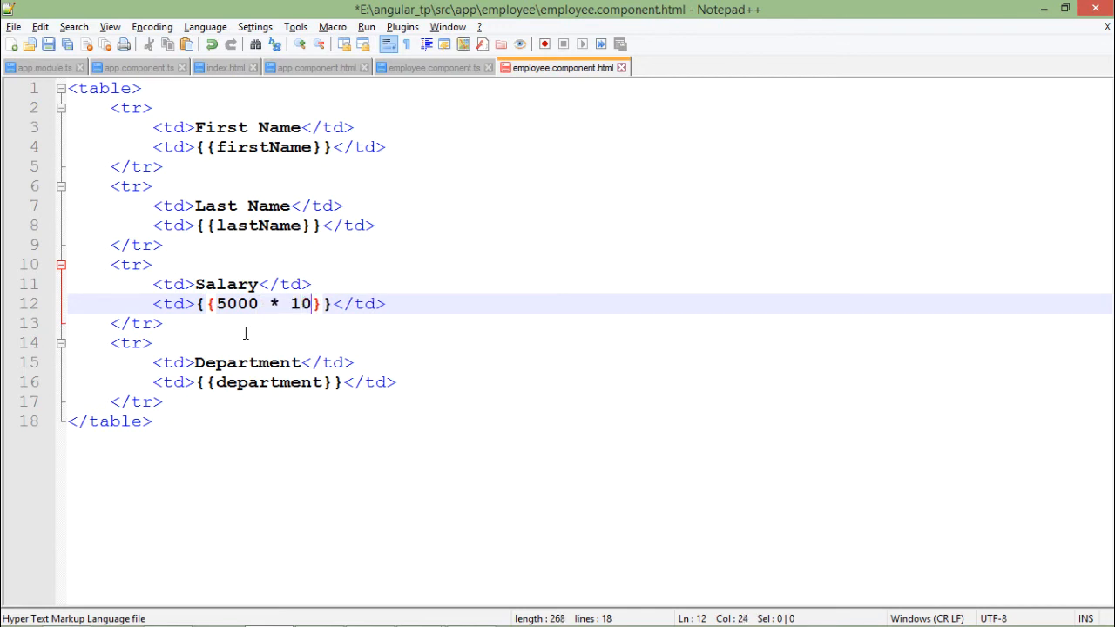
{"action": "type", "text": "2"}
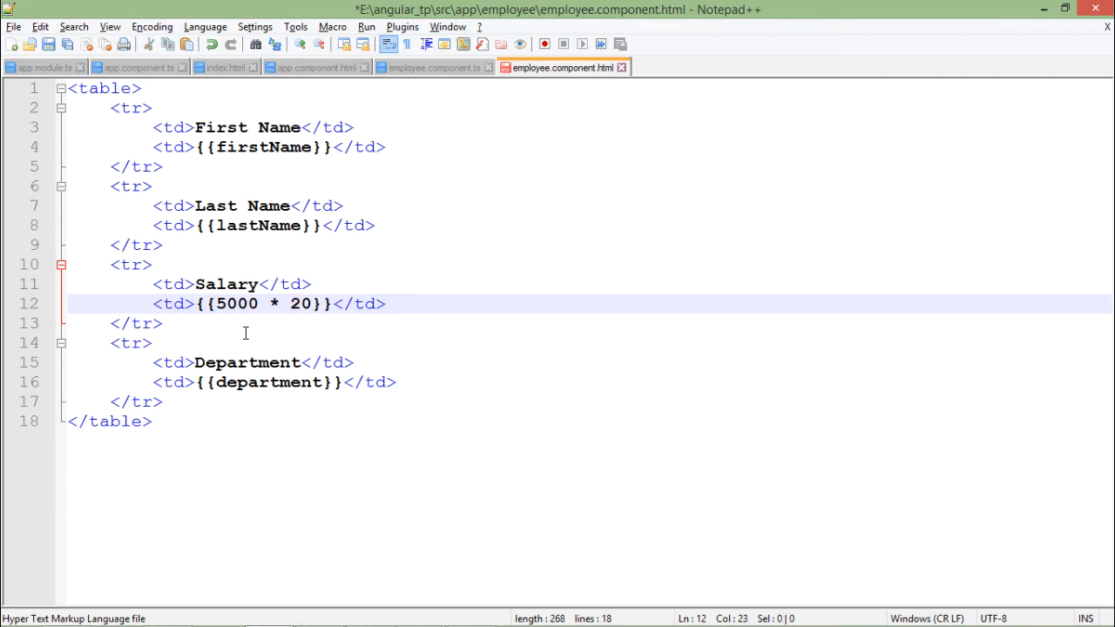
{"action": "left_click", "coordinate": [993, 7]}
{"action": "type", "text": "1"}
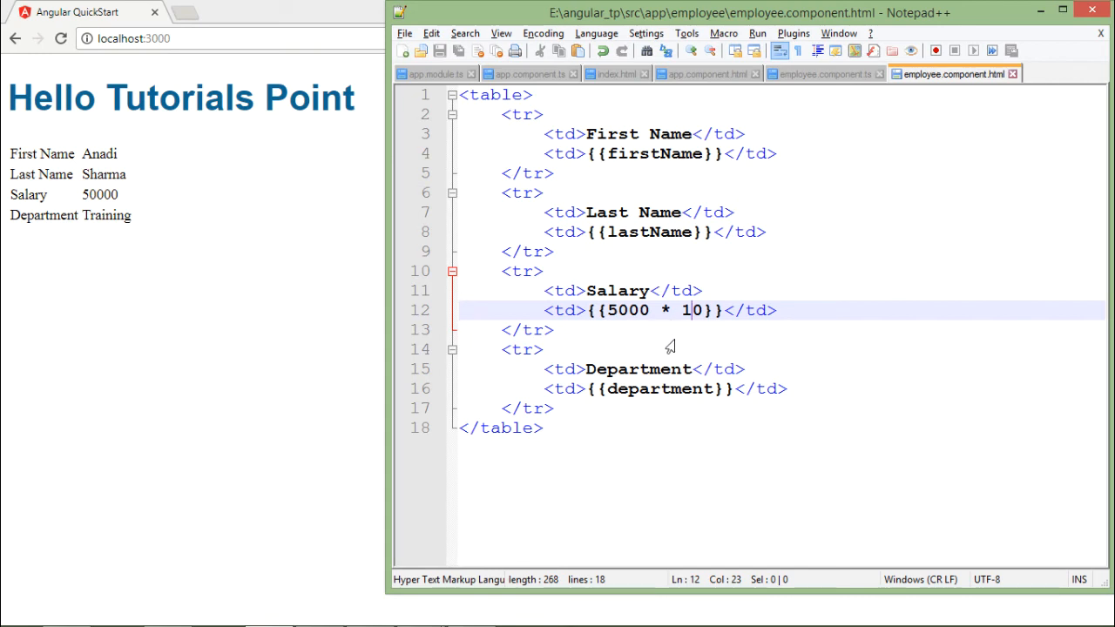
{"action": "mouse_move", "coordinate": [775, 160]}
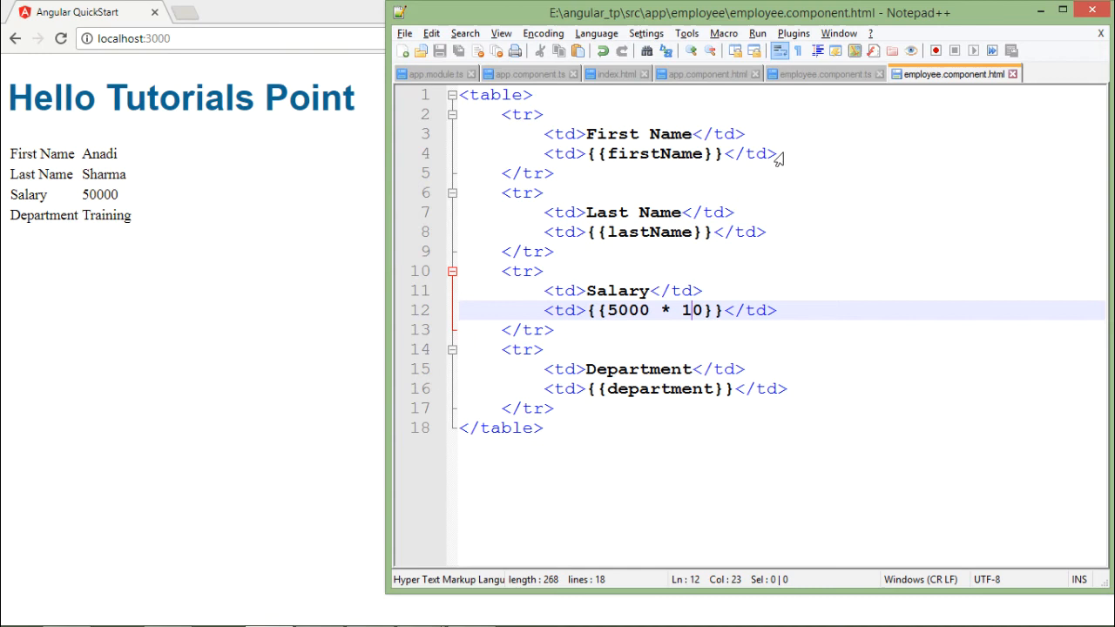
- In employee.component.ts, highlight firstName and the ' ' separator in empName(), then return to the template
{"action": "left_click", "coordinate": [822, 73]}
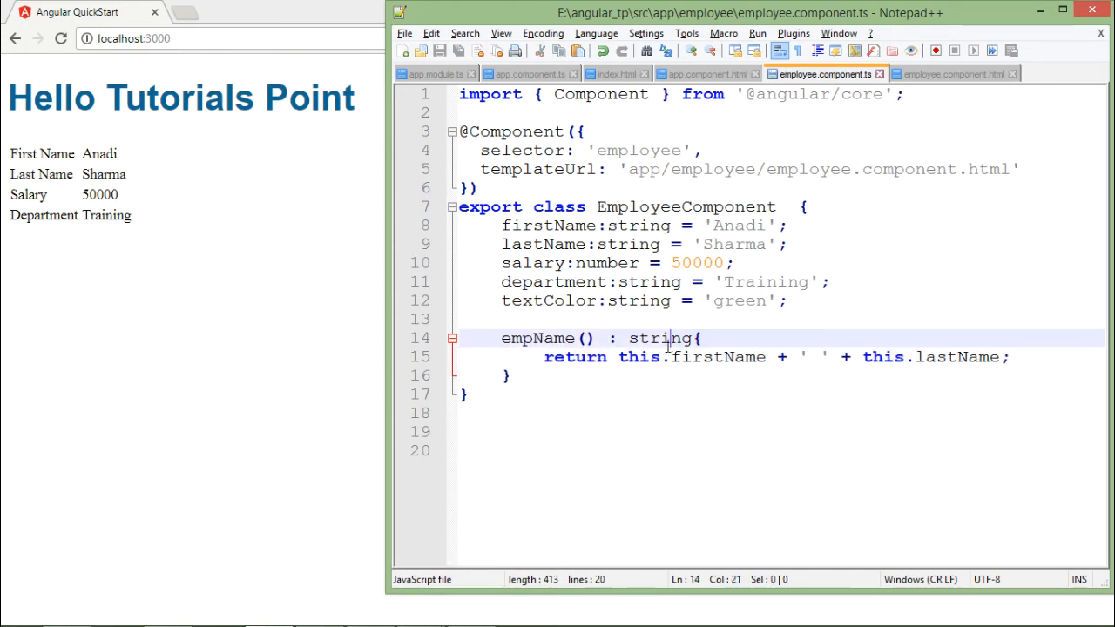
{"action": "double_click", "coordinate": [716, 357]}
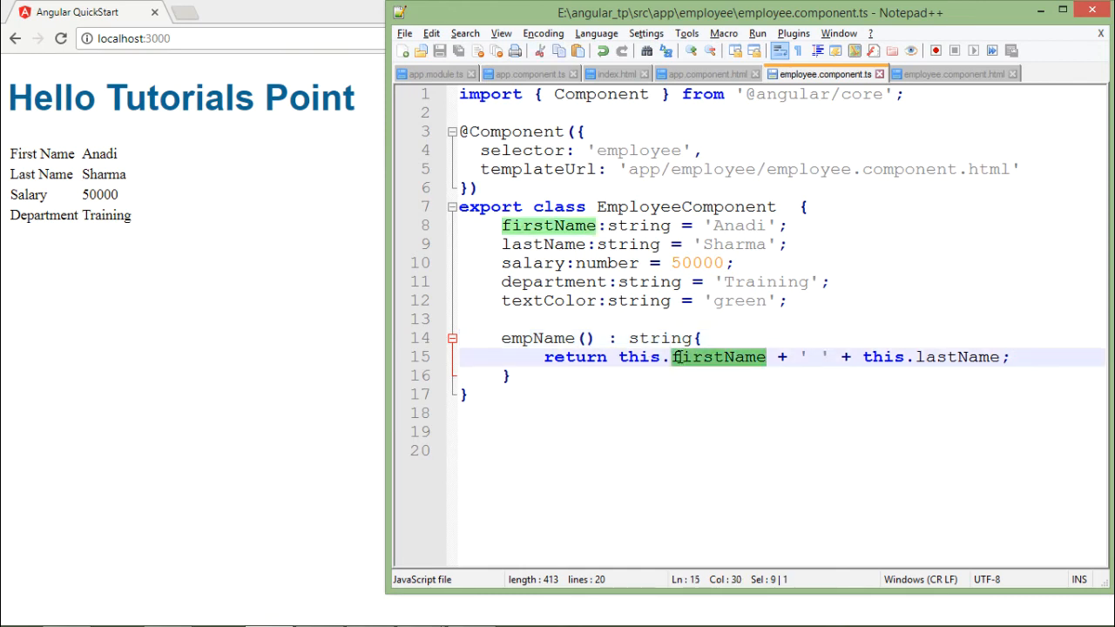
{"action": "double_click", "coordinate": [958, 357]}
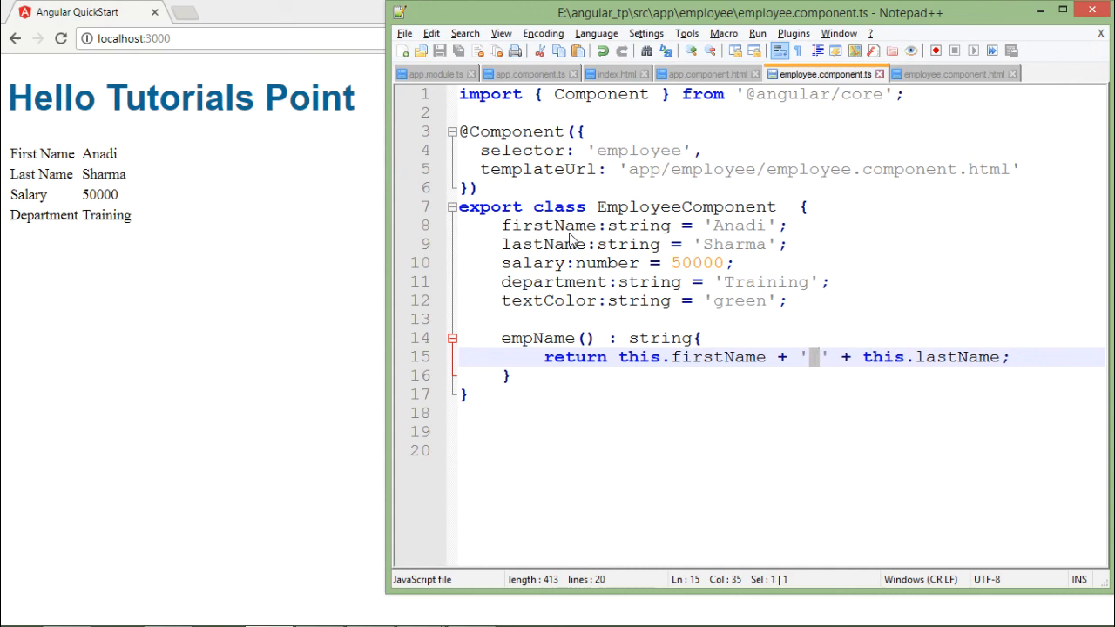
{"action": "mouse_move", "coordinate": [42, 160]}
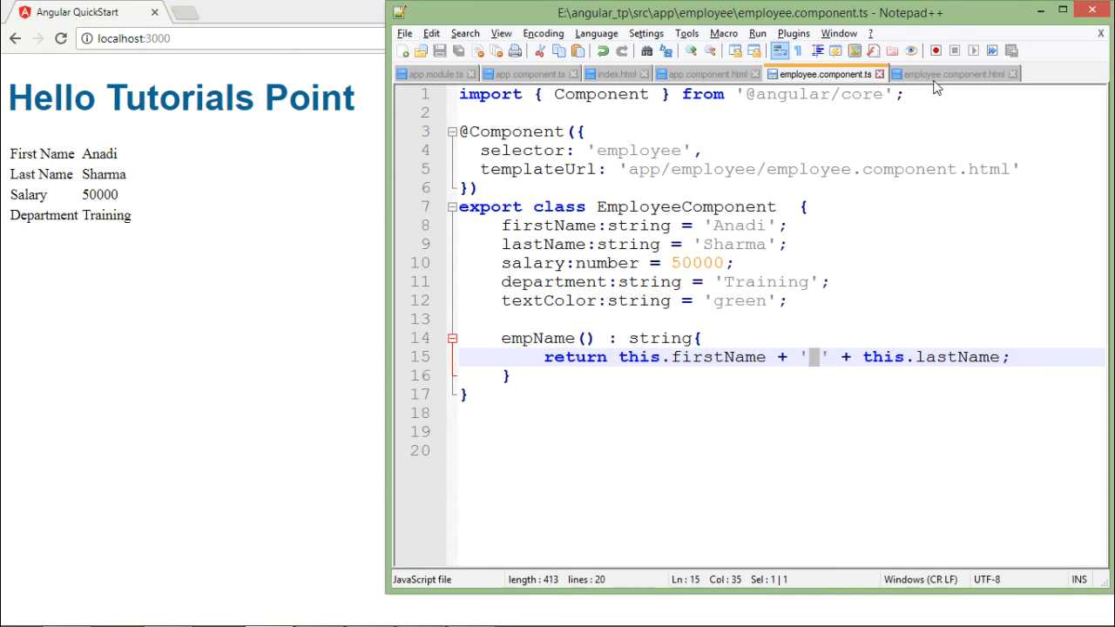
{"action": "left_click", "coordinate": [951, 74]}
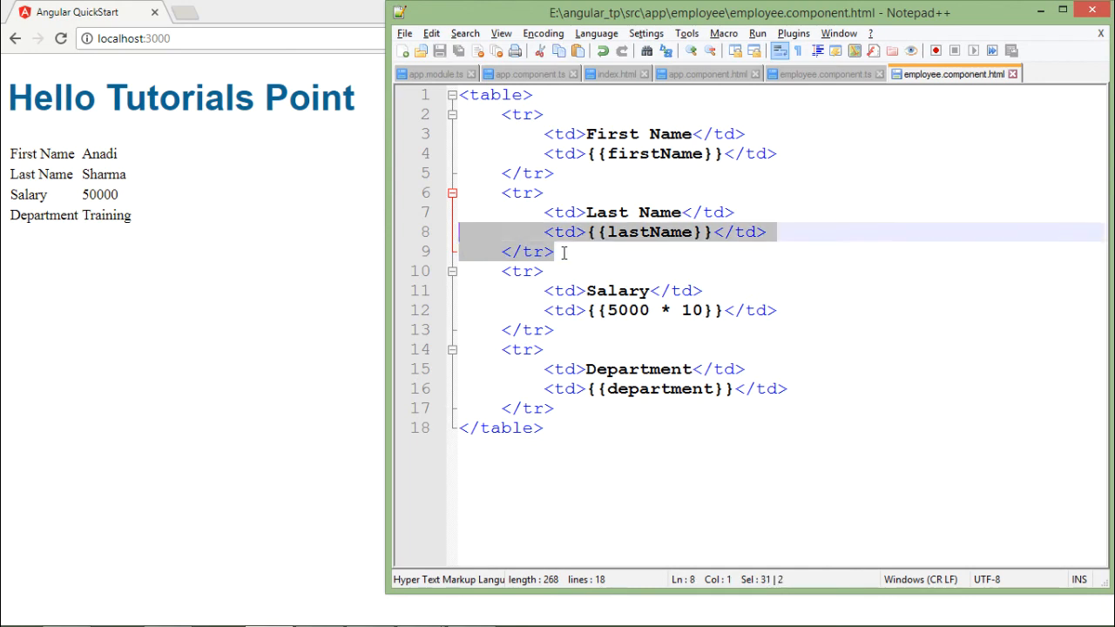
- Add a Full Name row below Last Name bound to {{empName()}} and save the template
{"action": "left_click", "coordinate": [520, 272]}
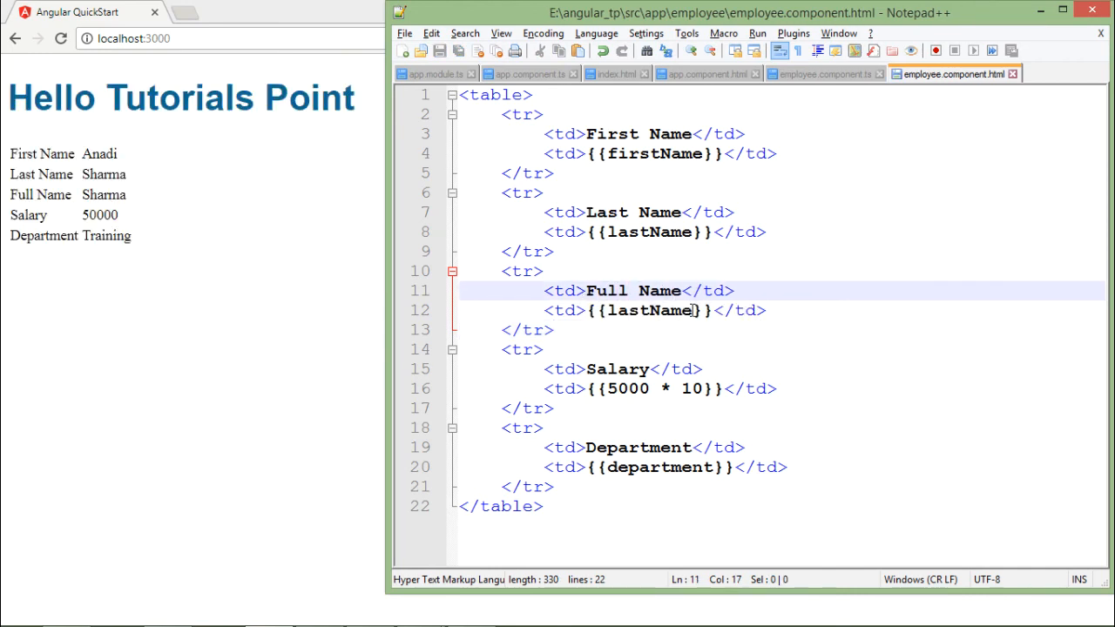
{"action": "double_click", "coordinate": [648, 310]}
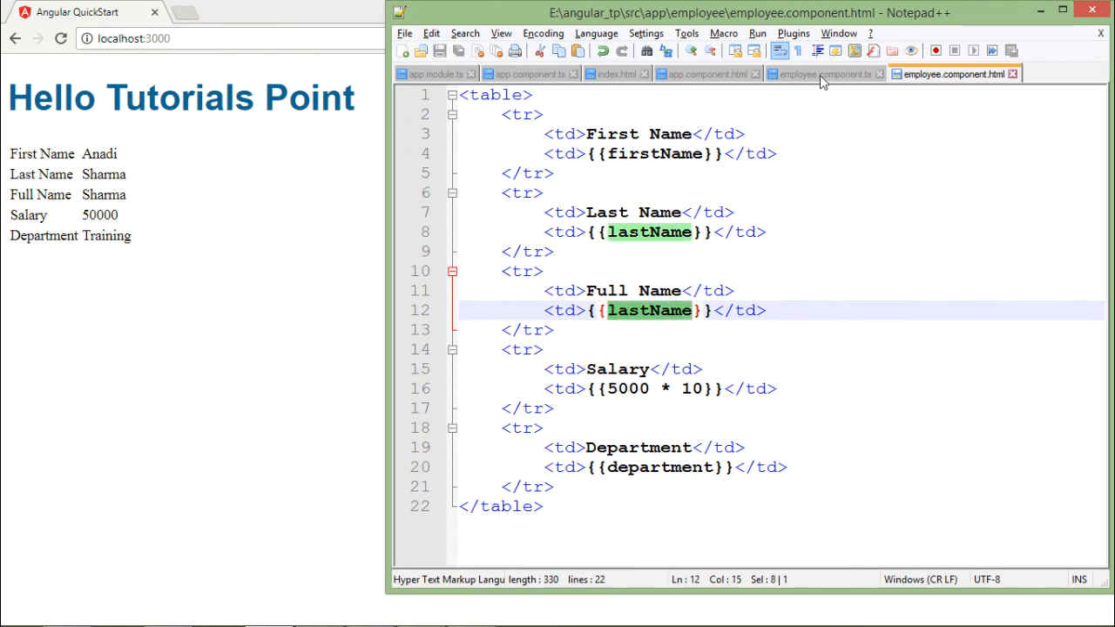
{"action": "left_click", "coordinate": [822, 73]}
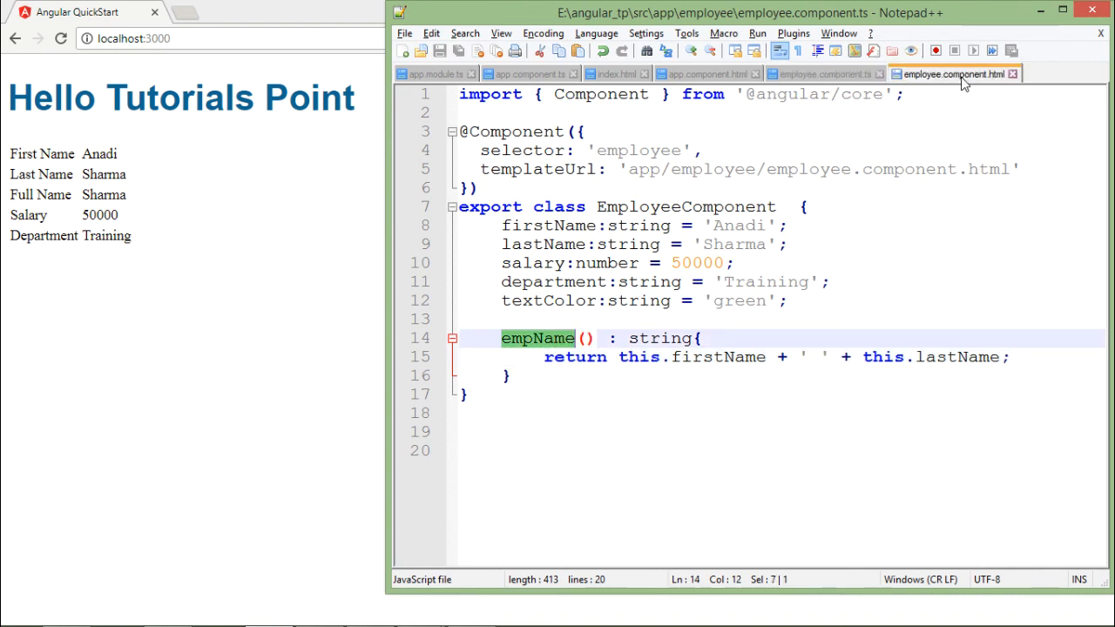
{"action": "left_click", "coordinate": [949, 73]}
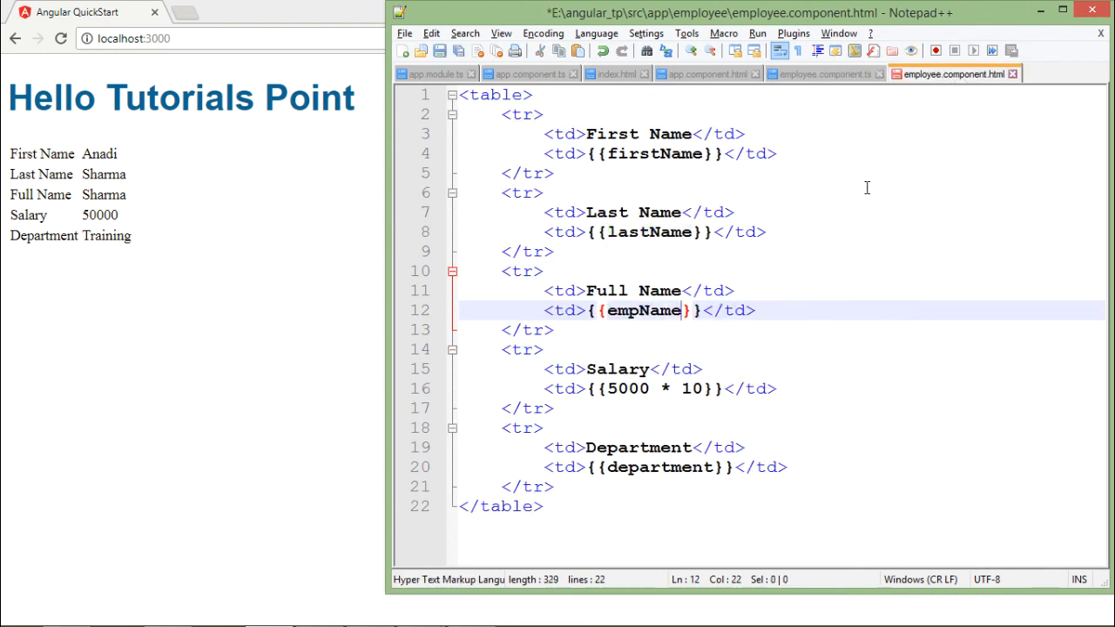
{"action": "type", "text": "()"}
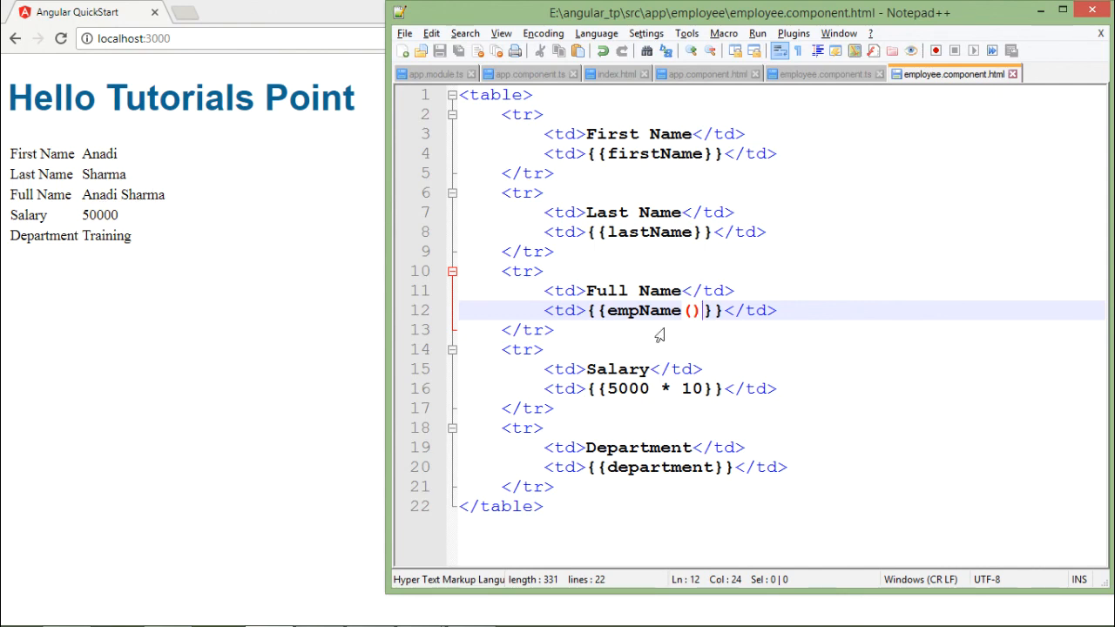
{"action": "mouse_move", "coordinate": [687, 331]}
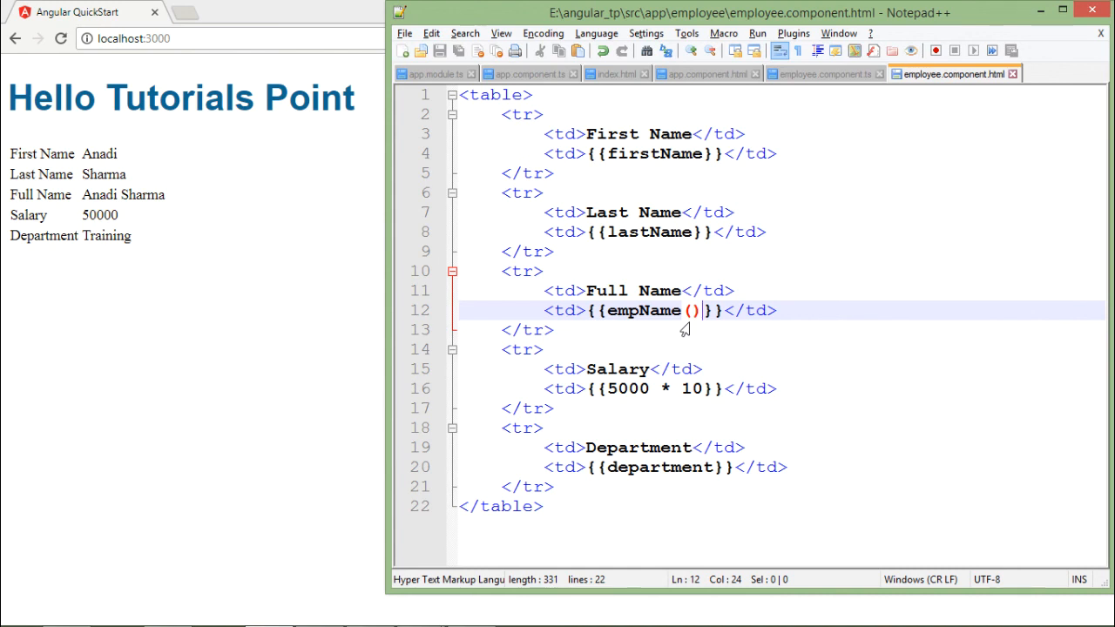
{"action": "left_click", "coordinate": [623, 388]}
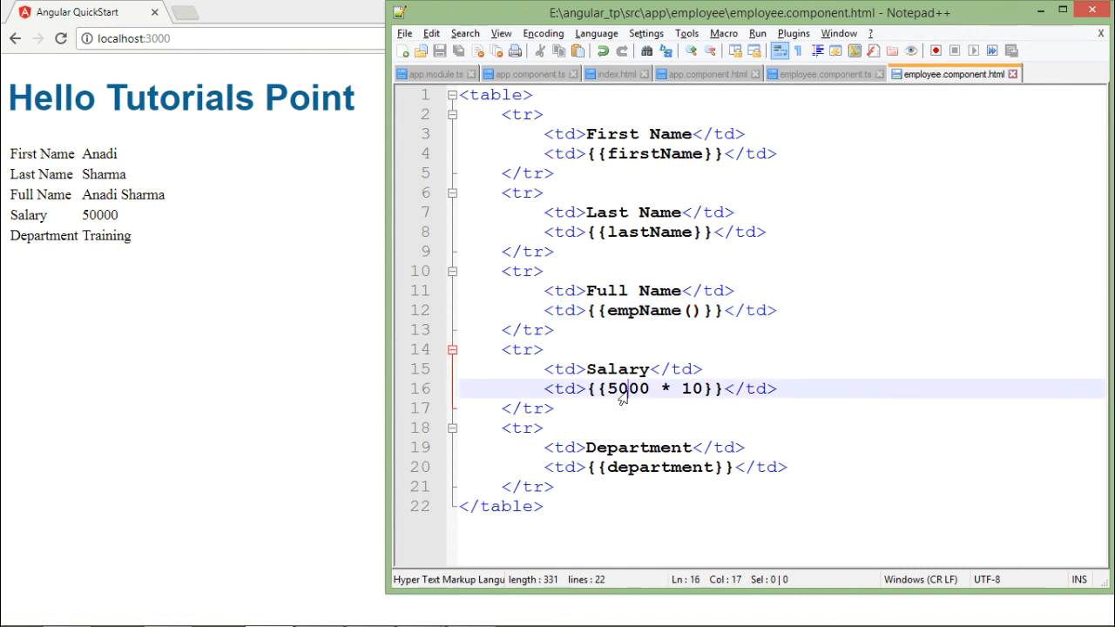